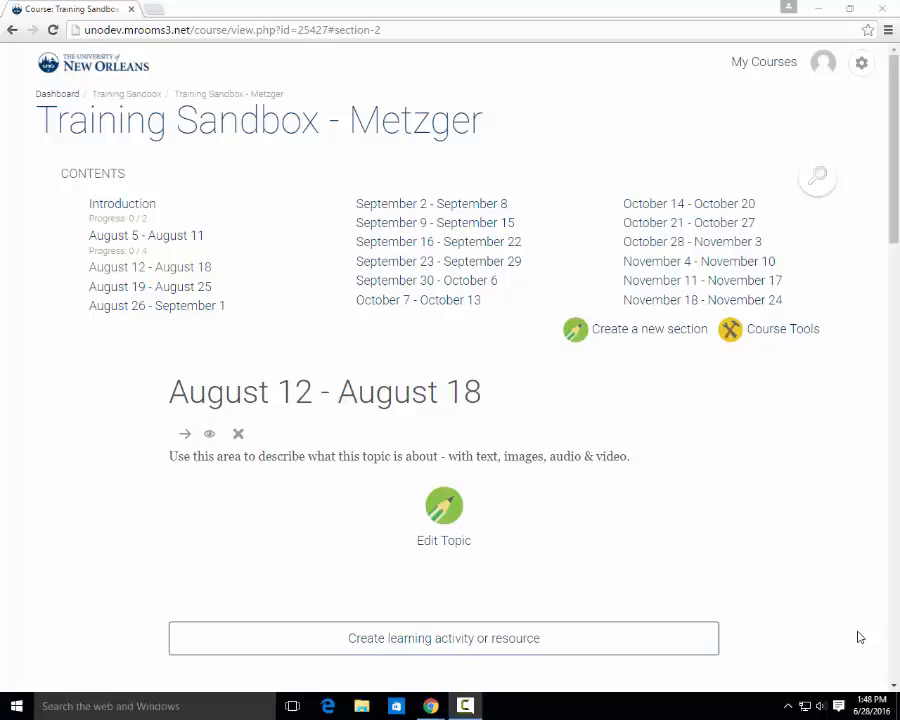
- Open the activity chooser for the August 12–18 topic and pick Advanced Forum
click(443, 638)
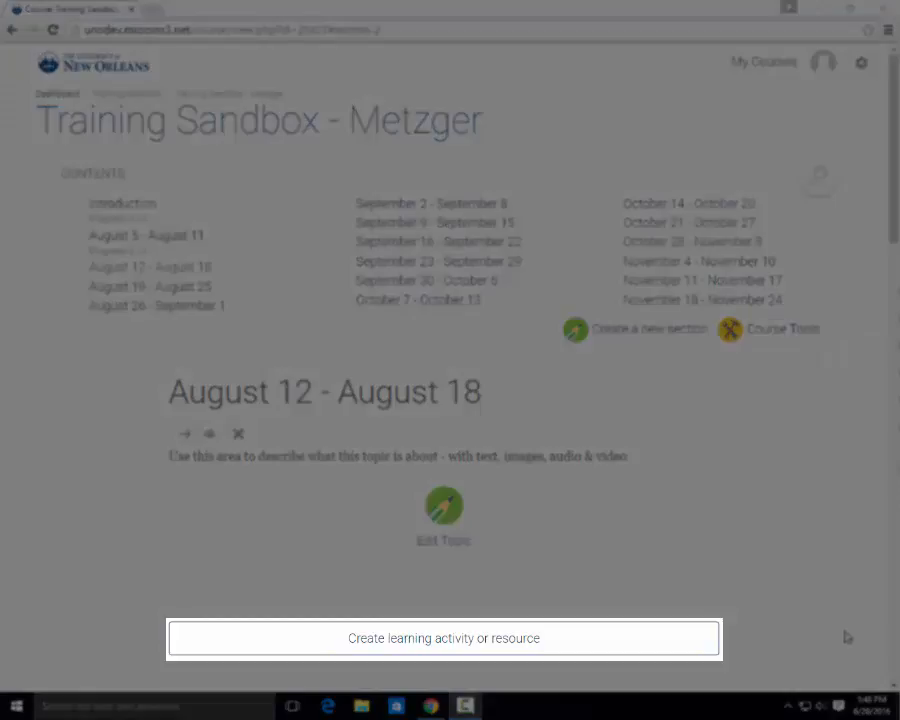
click(443, 638)
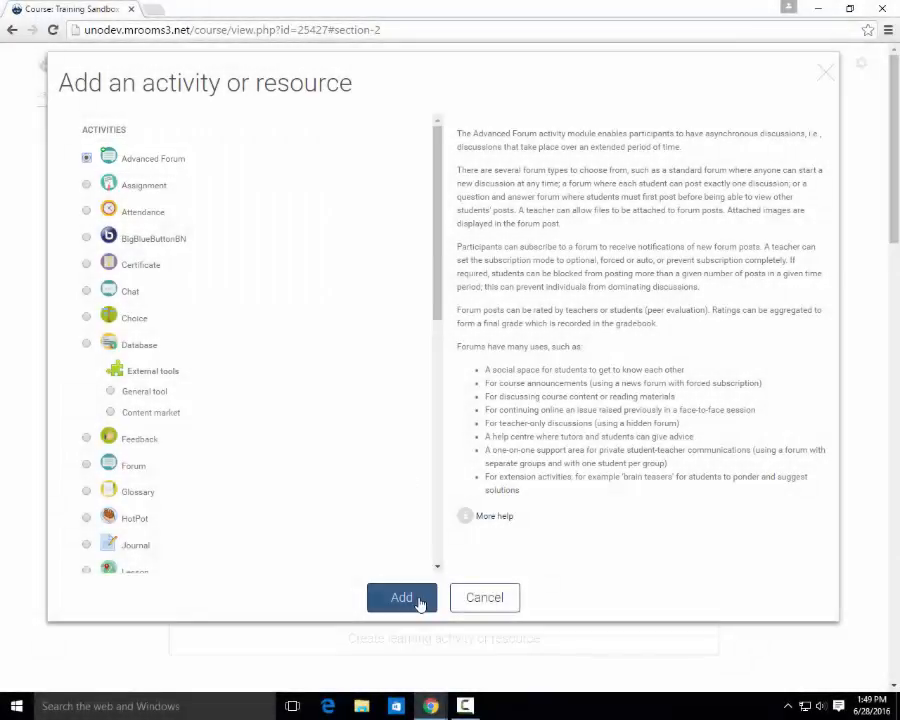
- Create an Advanced Forum named 'Forum' with description 'Post here' and save to the course
click(401, 597)
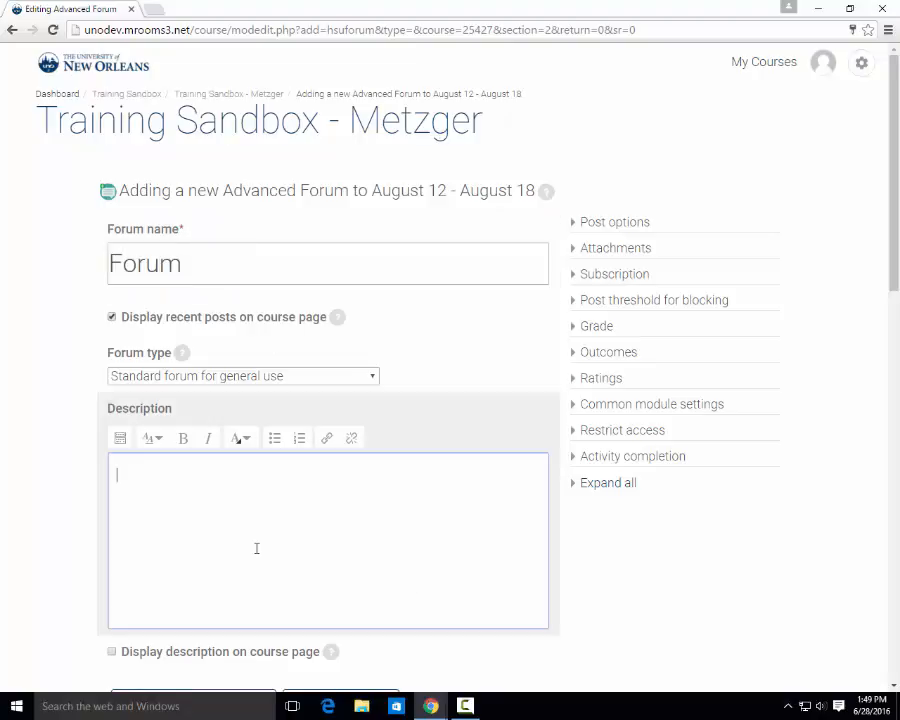
text(Post here)
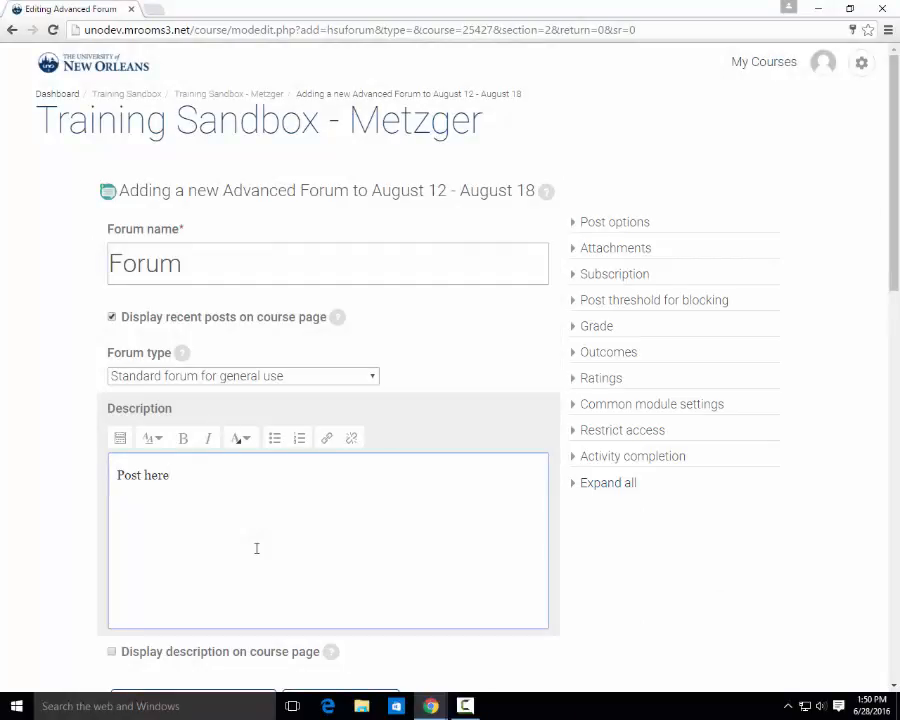
scroll(down, 3)
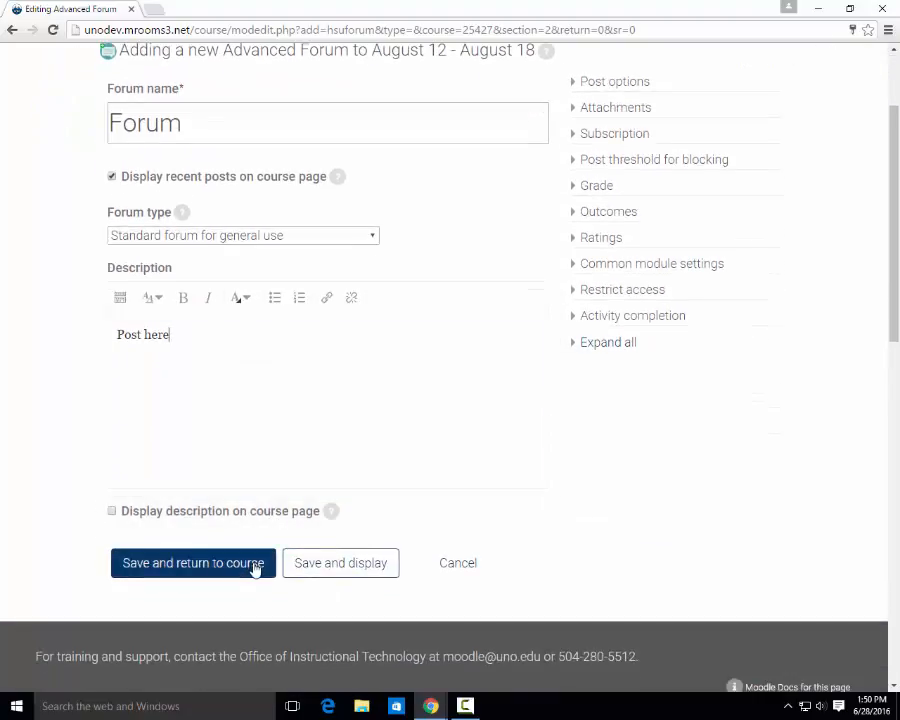
click(192, 562)
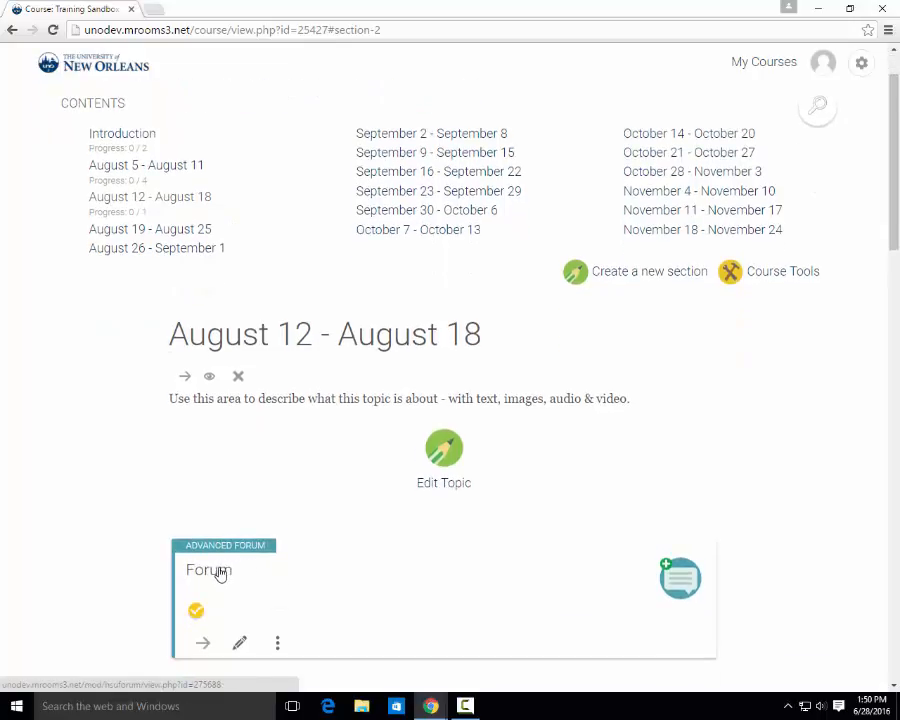
- Open the new 'Forum' activity from the August 12–18 topic
click(208, 570)
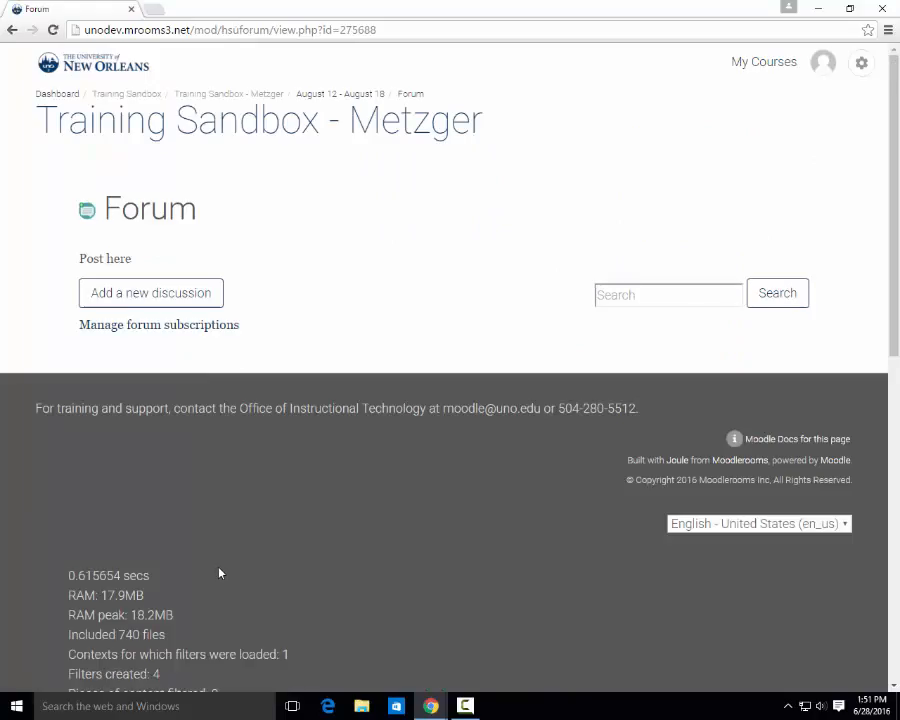